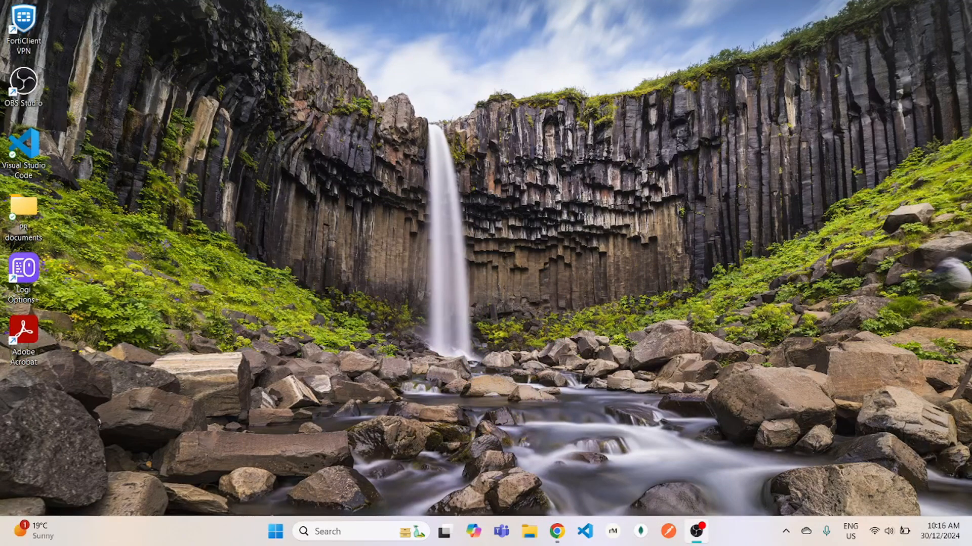
Search Chrome for the Node.js download and open the official nodejs.org download page.
text(nodejs)
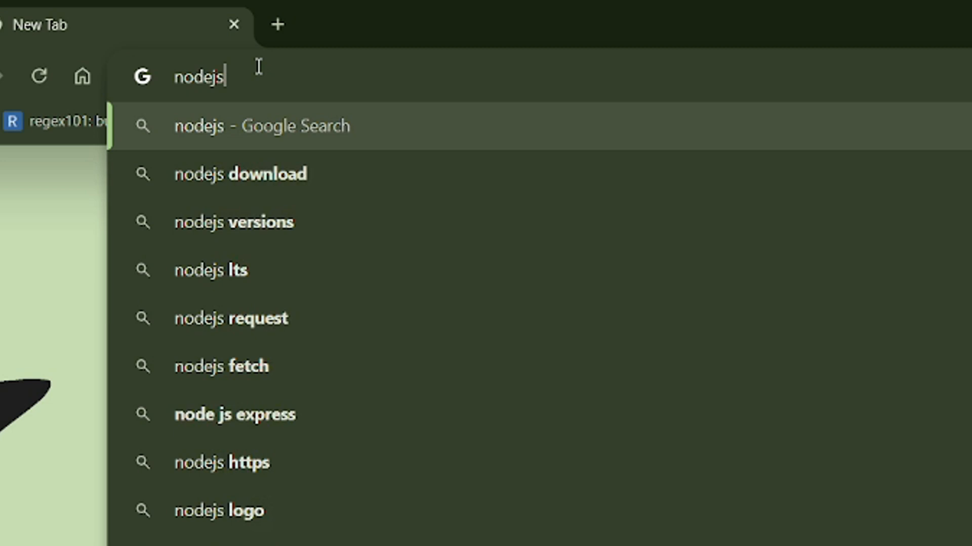
click(241, 174)
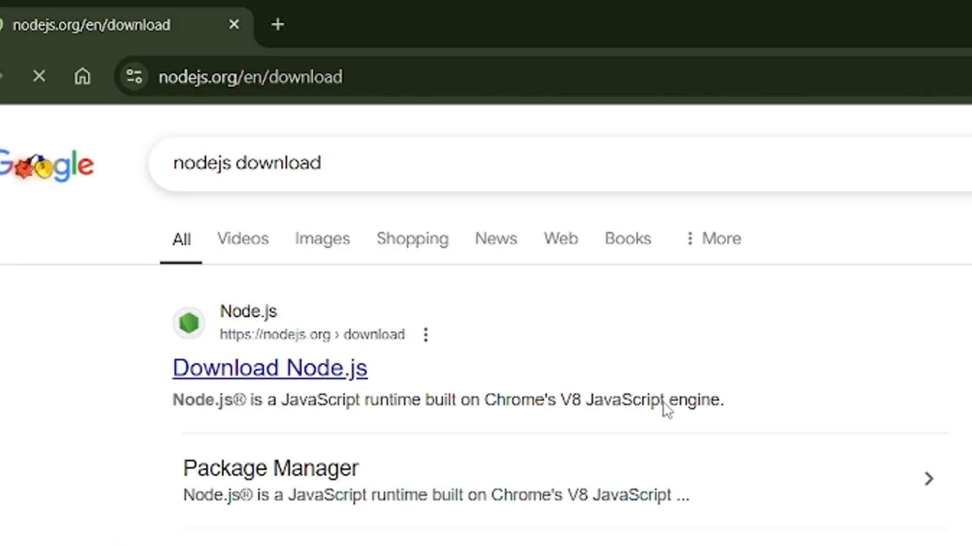
click(268, 367)
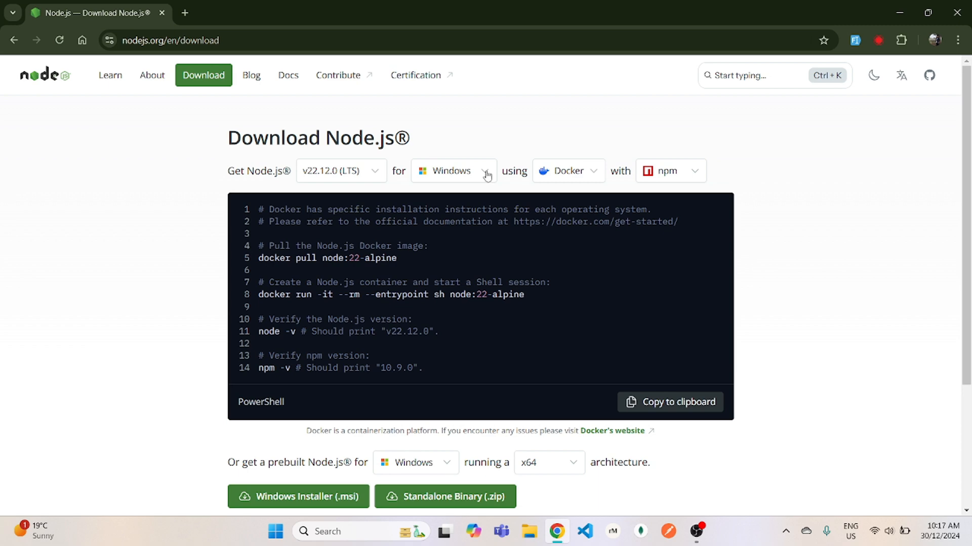
Browse the Node.js download page's operating system, version and package manager dropdowns.
click(452, 171)
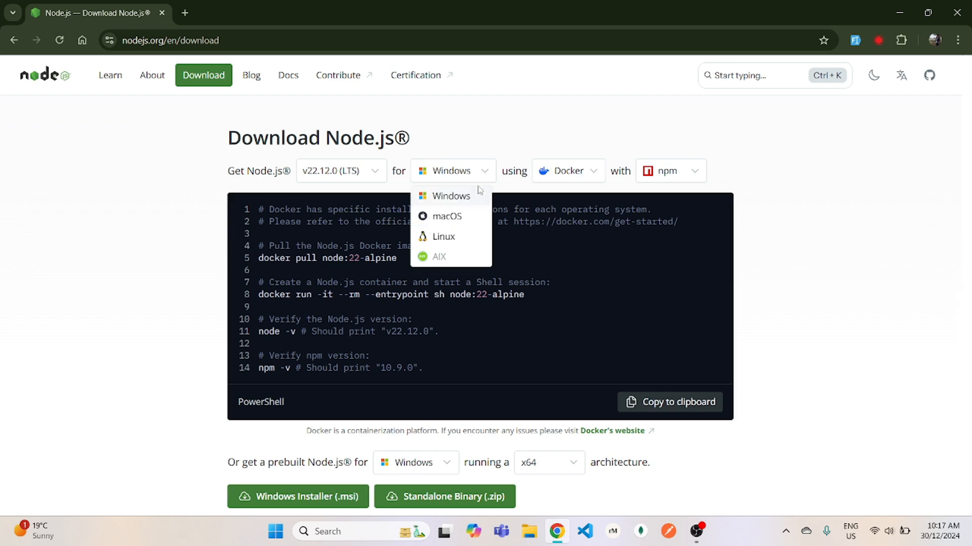
click(339, 172)
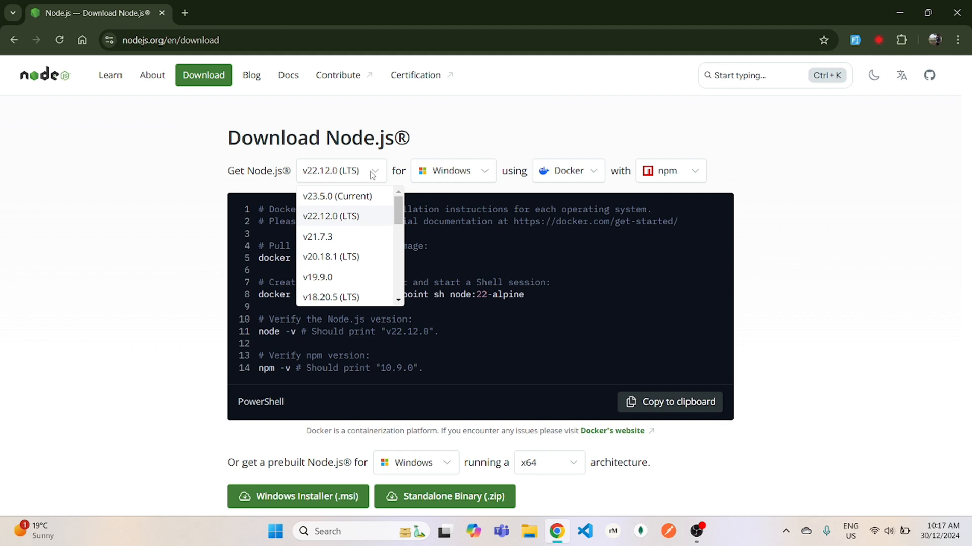
click(669, 171)
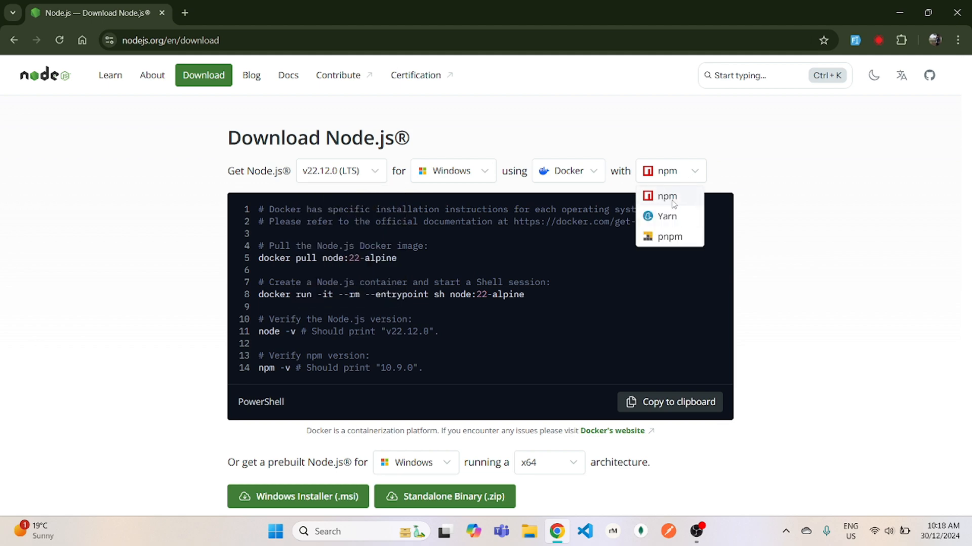
mouse_move(667, 216)
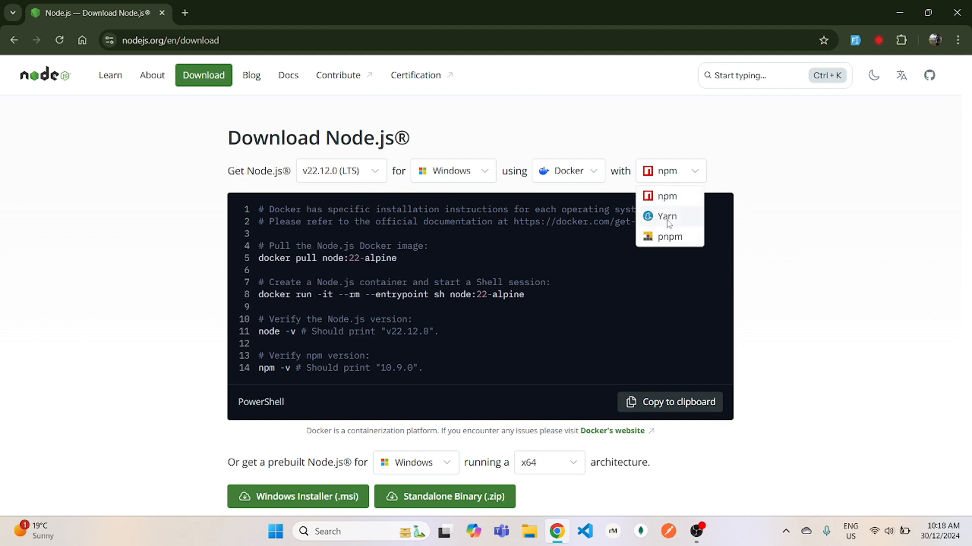
click(718, 188)
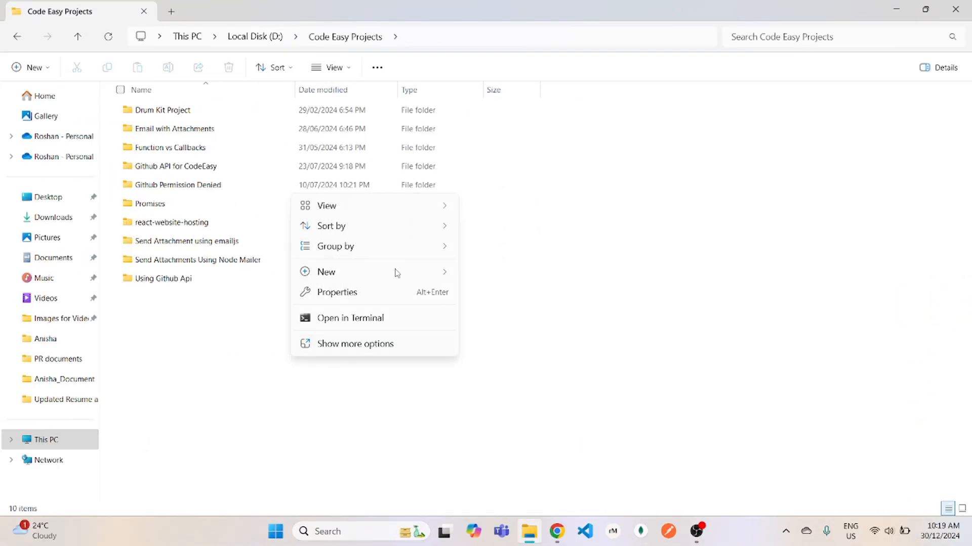
Create a folder named 'React Typescript' in Code Easy Projects and open it.
click(326, 272)
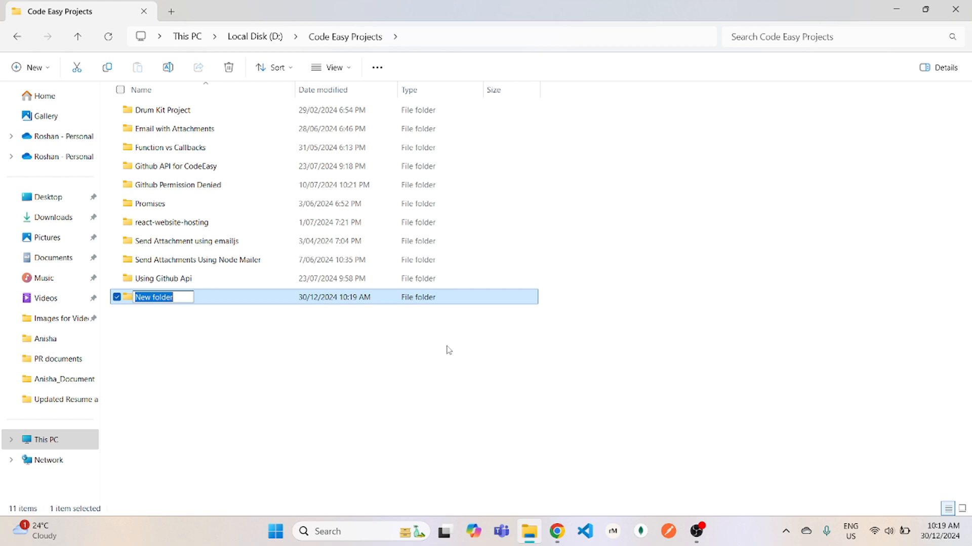
text(REact T)
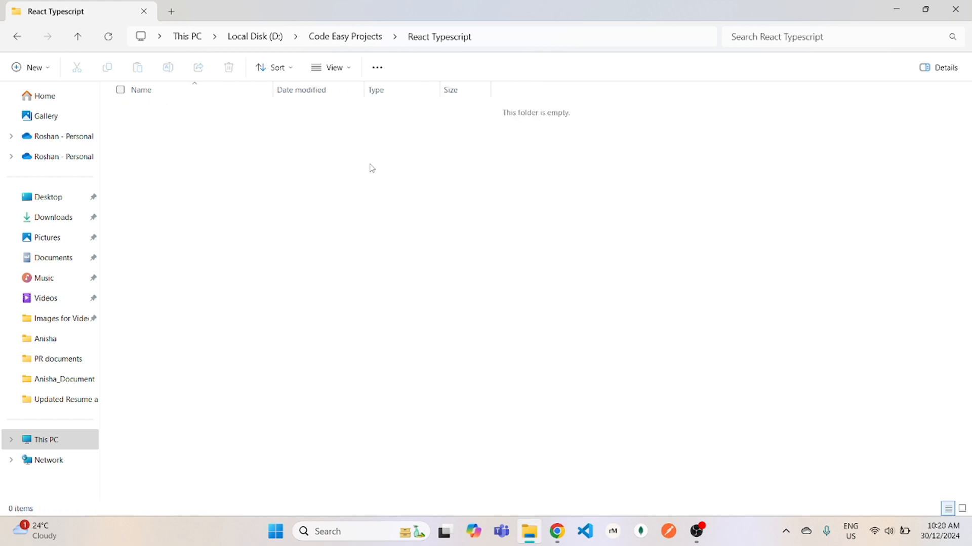
right_click(370, 168)
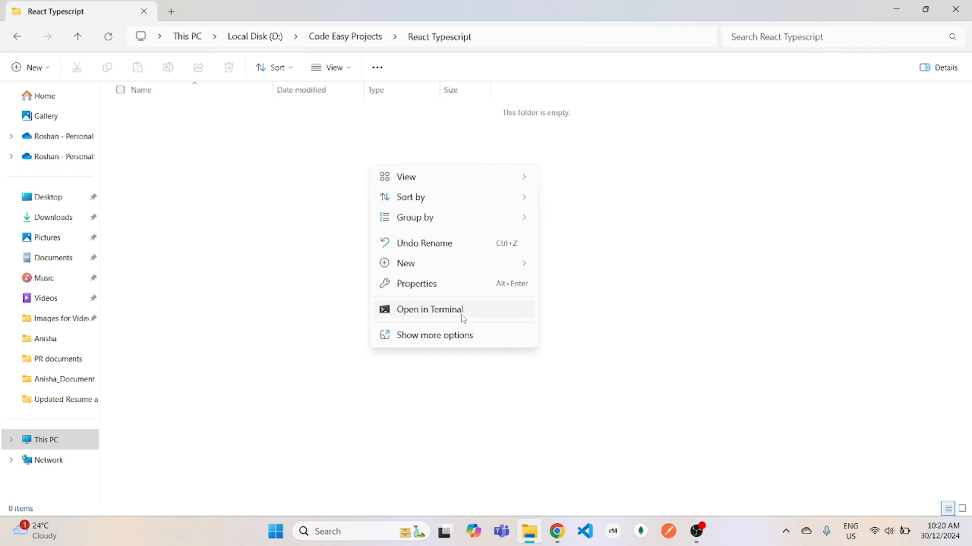
Run 'npx create-react-app react-typescript --template typescript' in PowerShell, inspect the ERESOLVE error, and close.
click(429, 309)
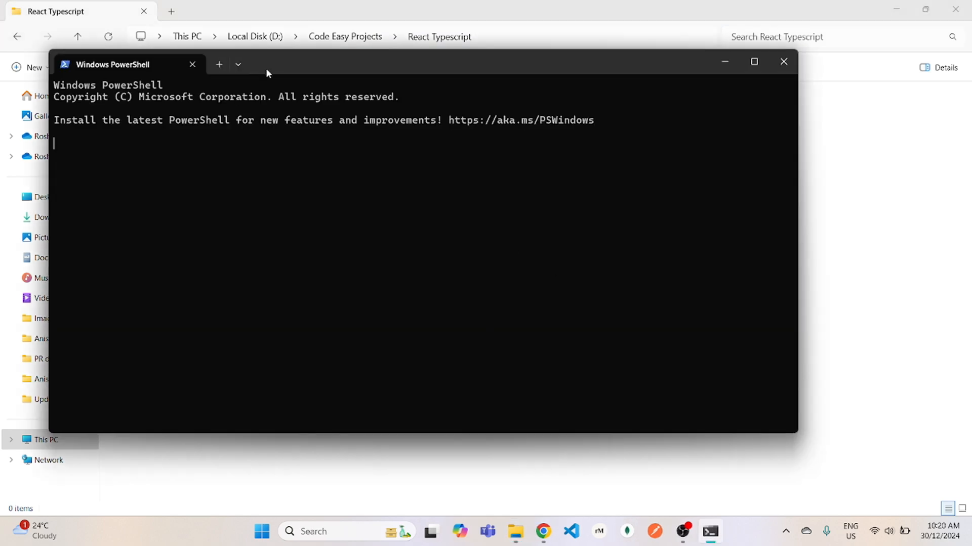
text(npx)
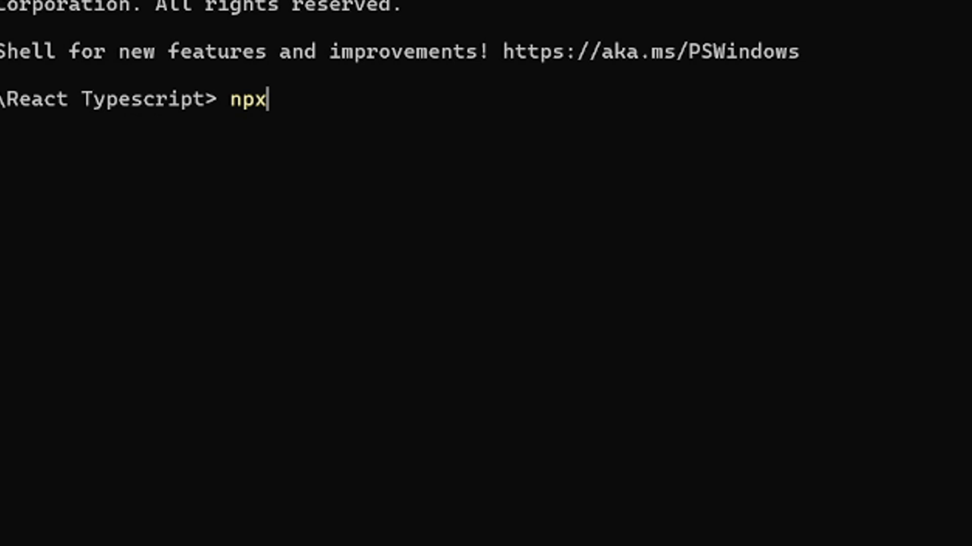
text(create-rea)
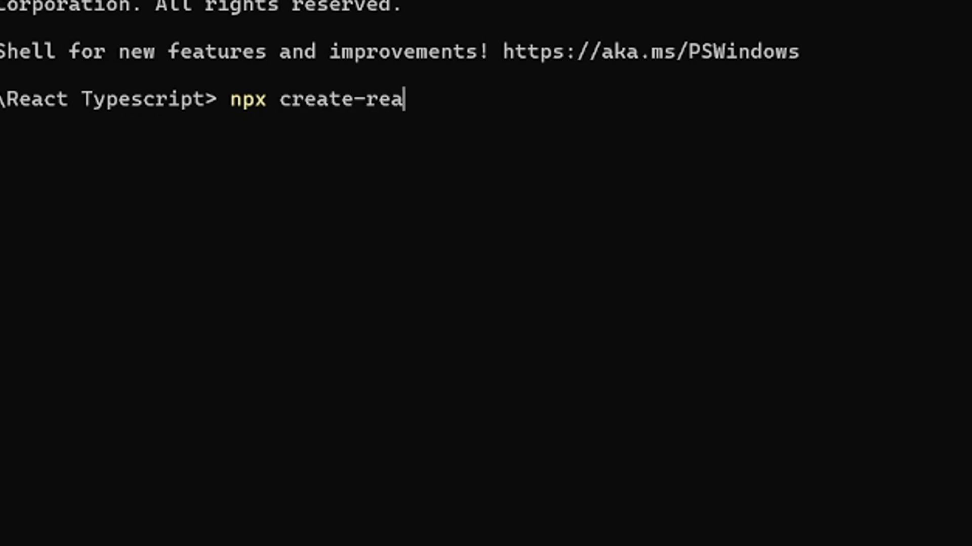
text(ct-app)
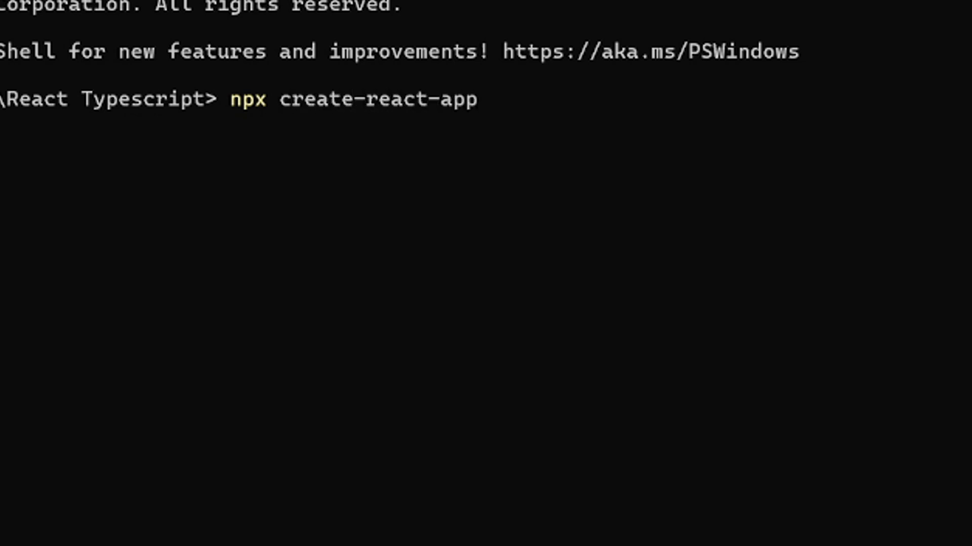
text(reac)
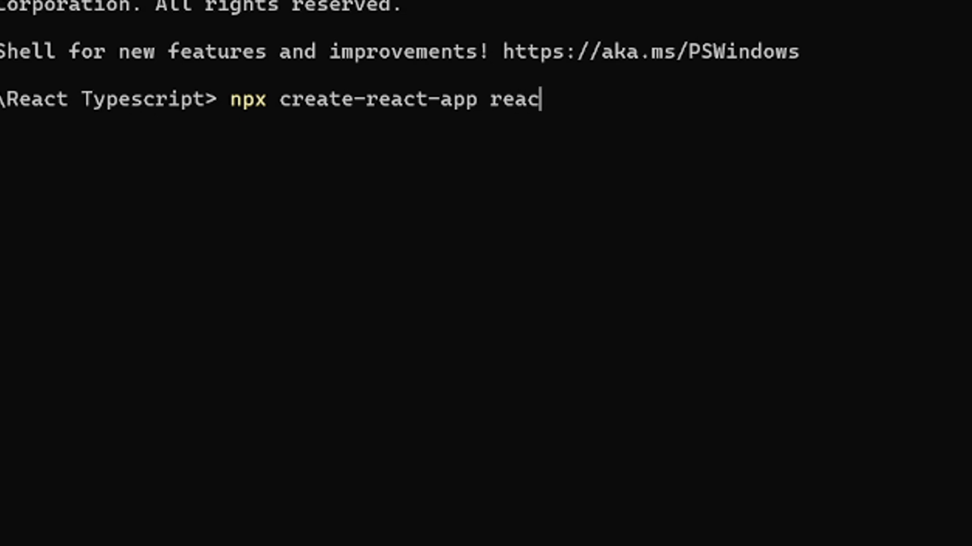
text(t-typescript)
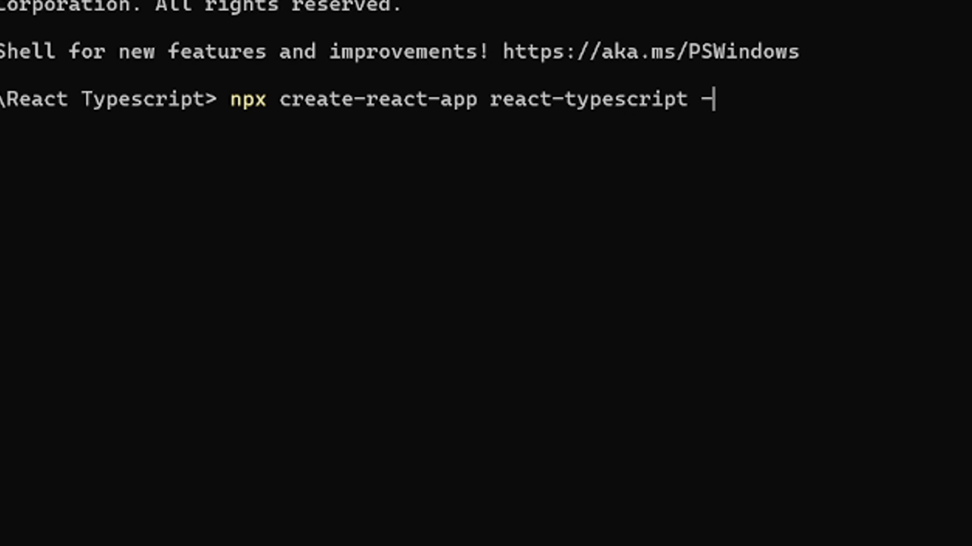
text(-template)
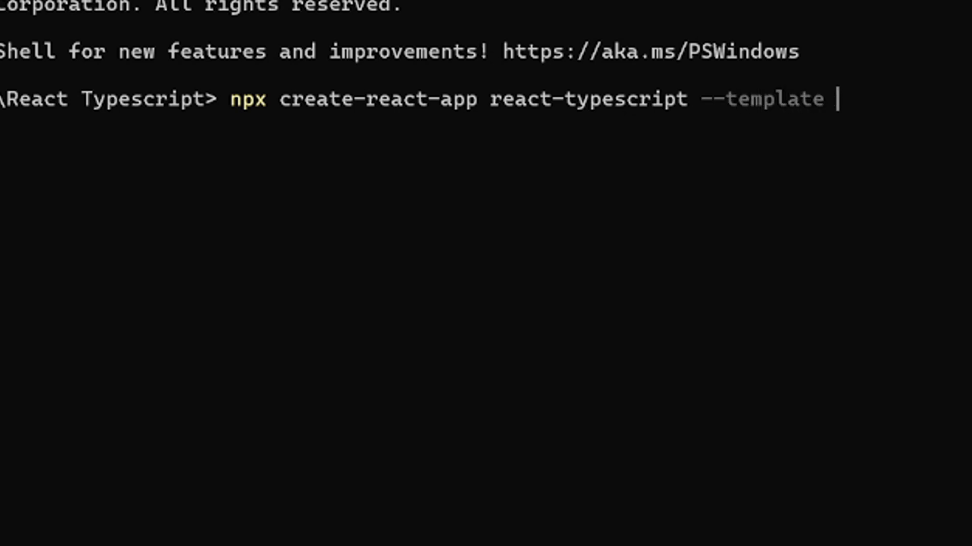
text(typescript)
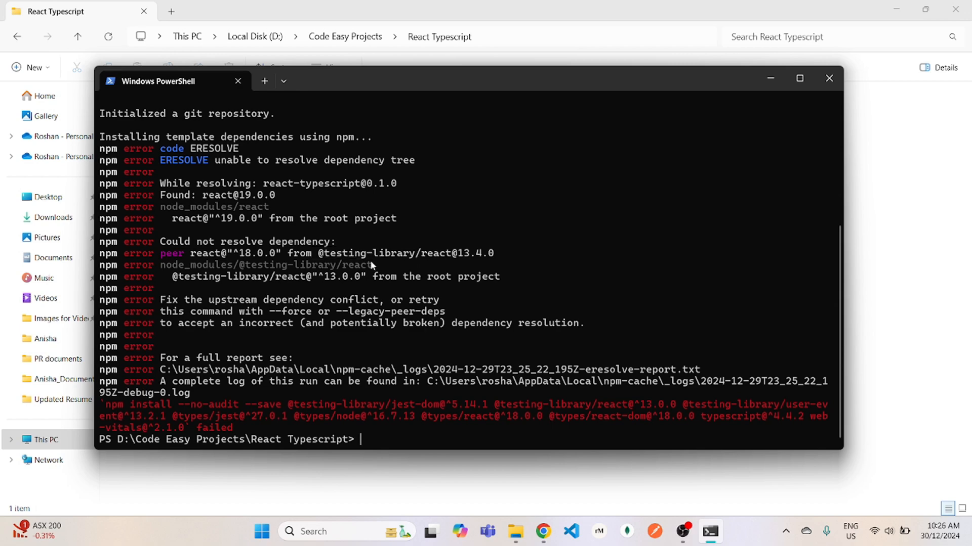
double_click(361, 253)
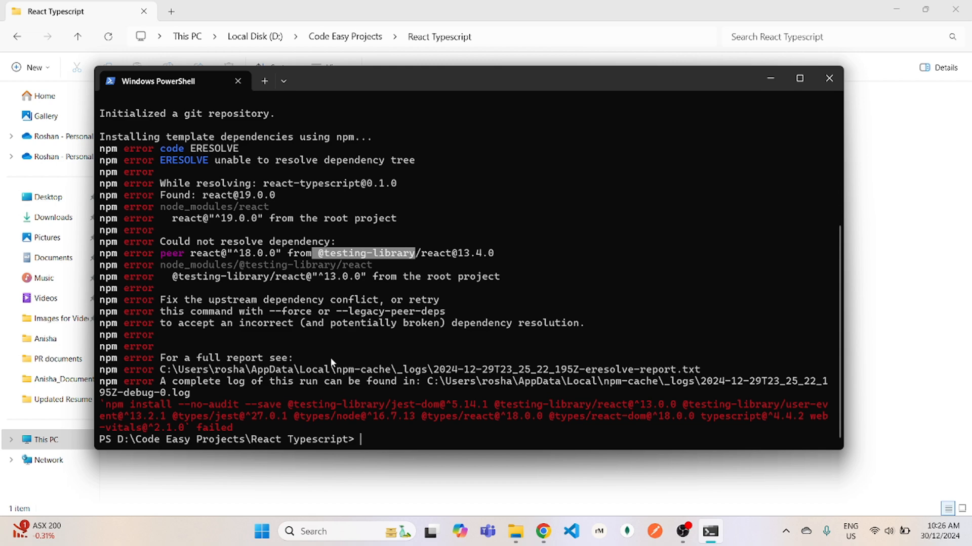
mouse_move(829, 79)
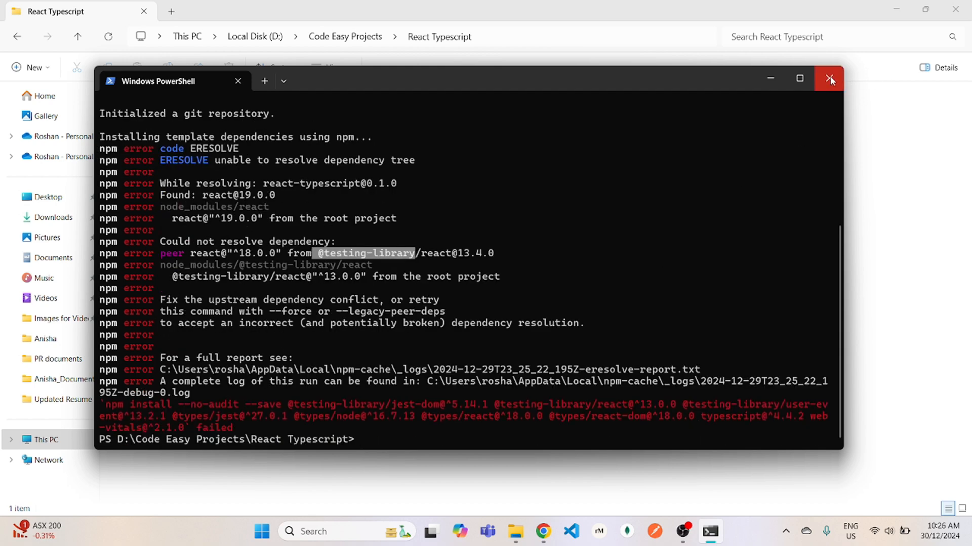
click(830, 81)
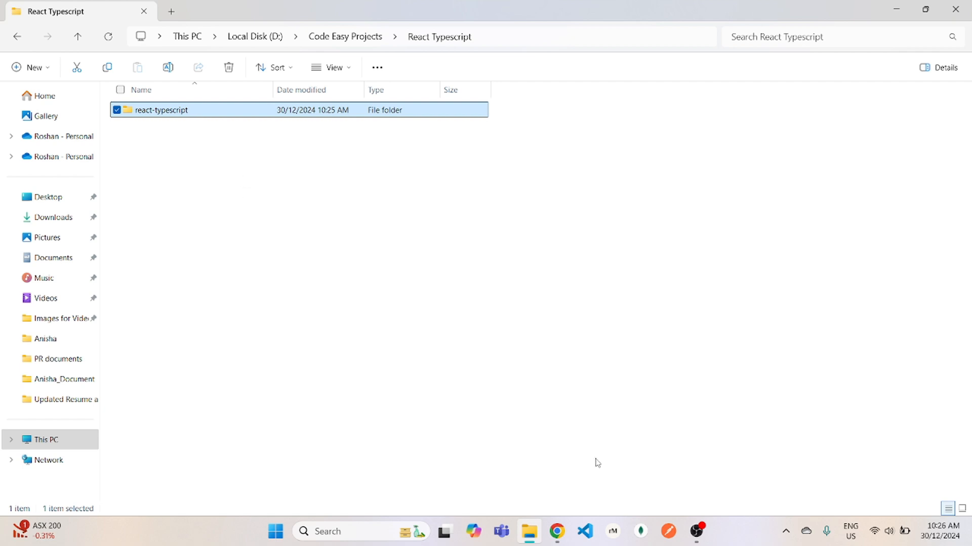
mouse_move(563, 481)
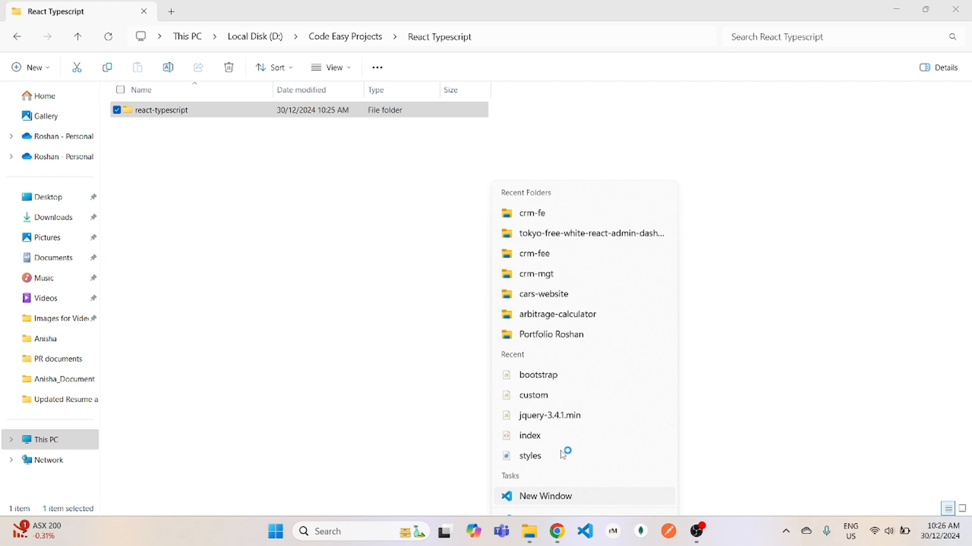
Open the react-typescript folder in a new VS Code window.
click(583, 532)
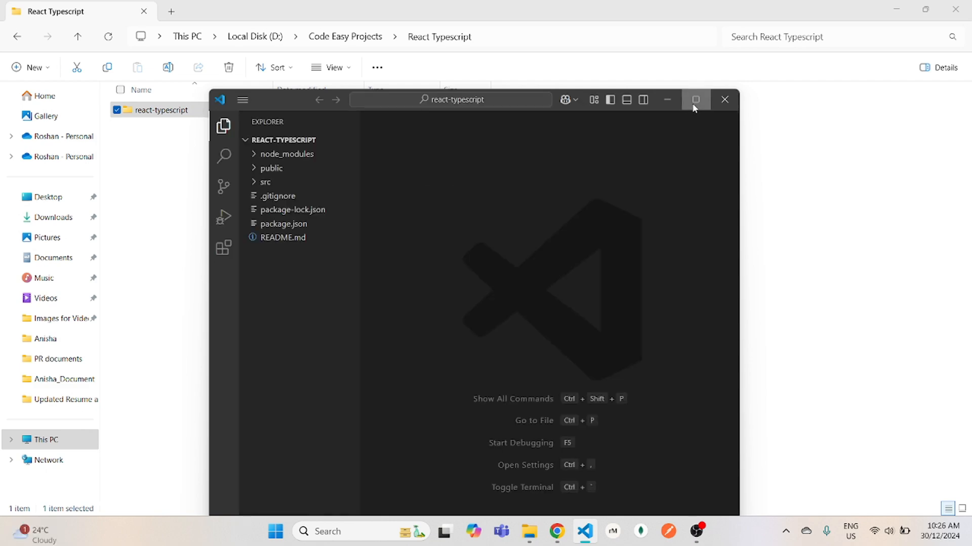
click(696, 99)
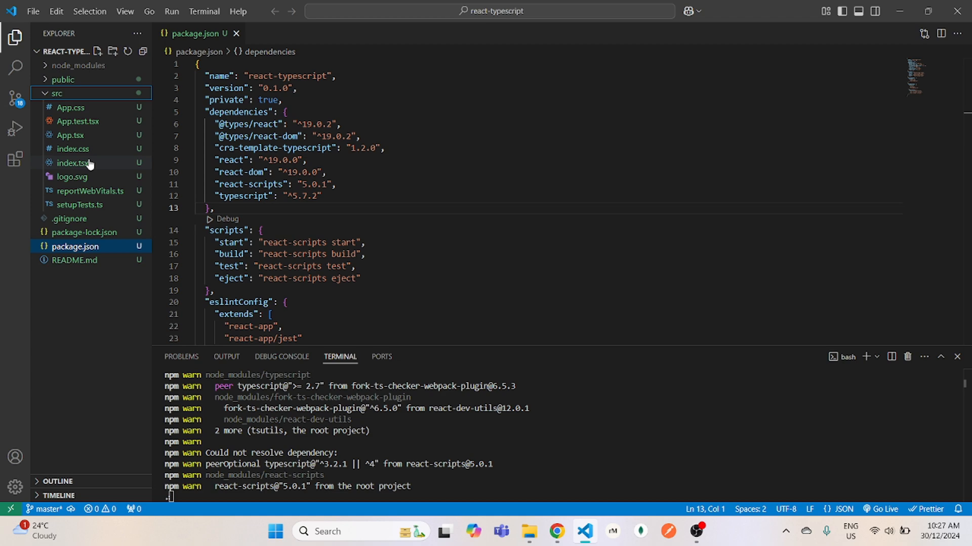
click(236, 34)
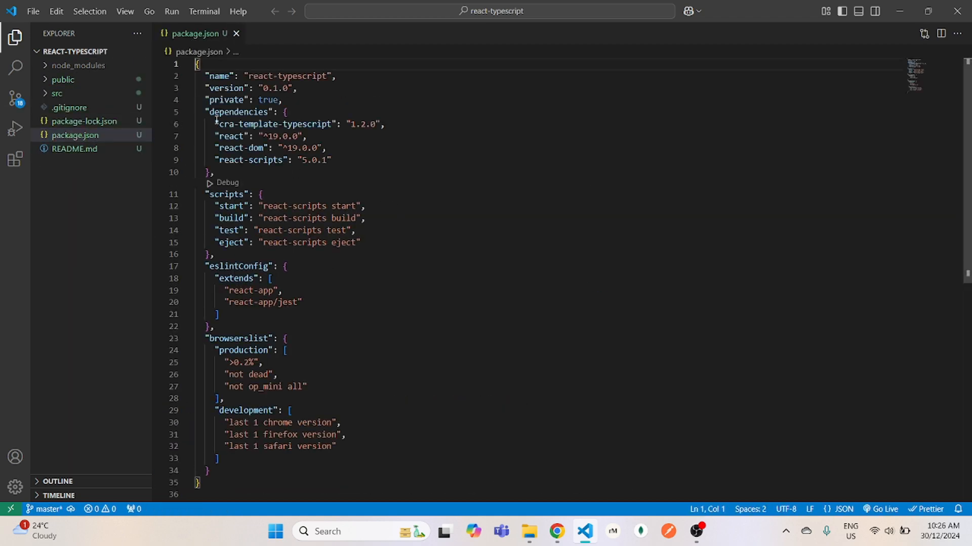
click(203, 12)
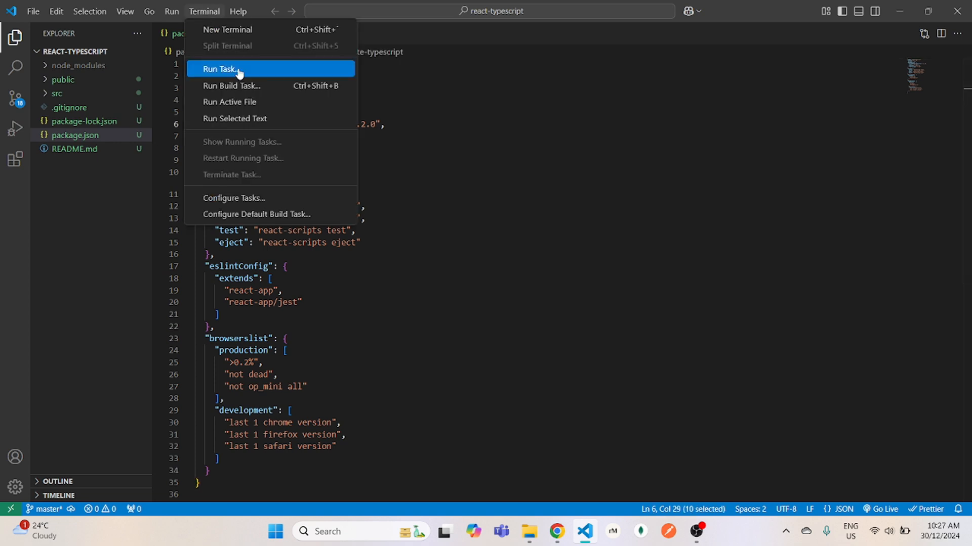
click(227, 29)
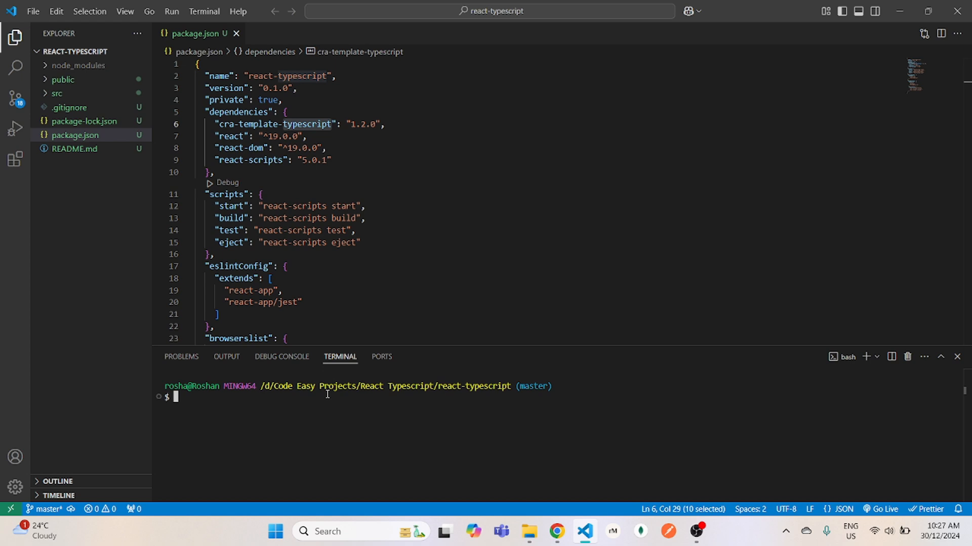
text(npm)
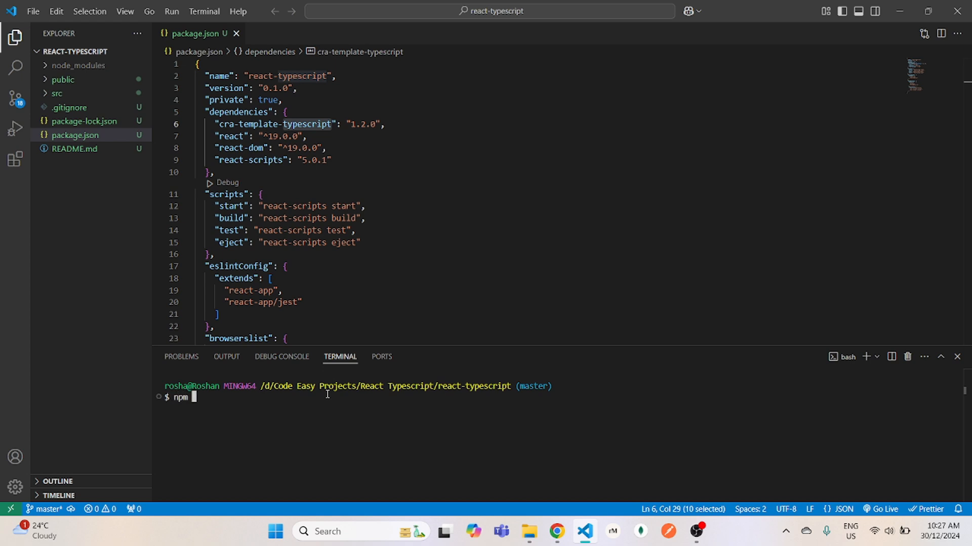
text(install typescript)
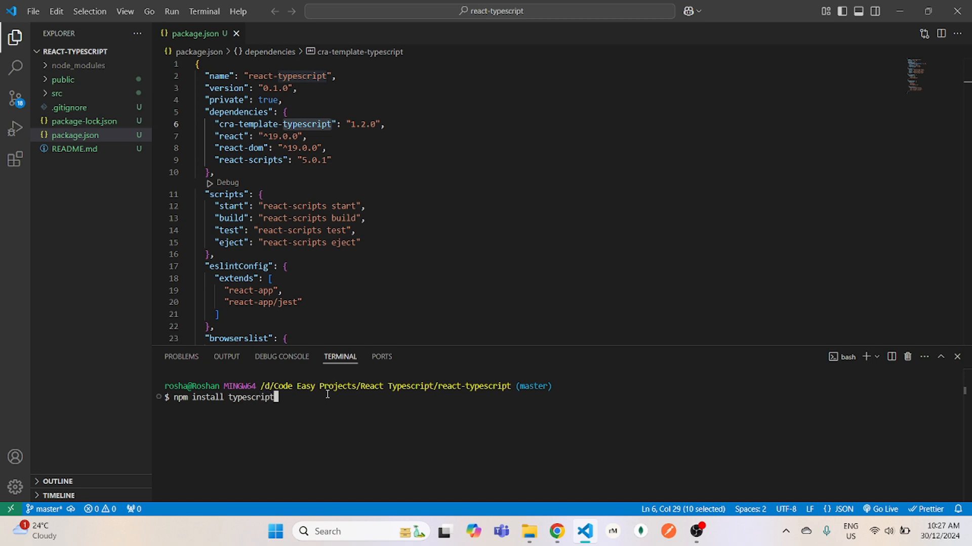
text(@)
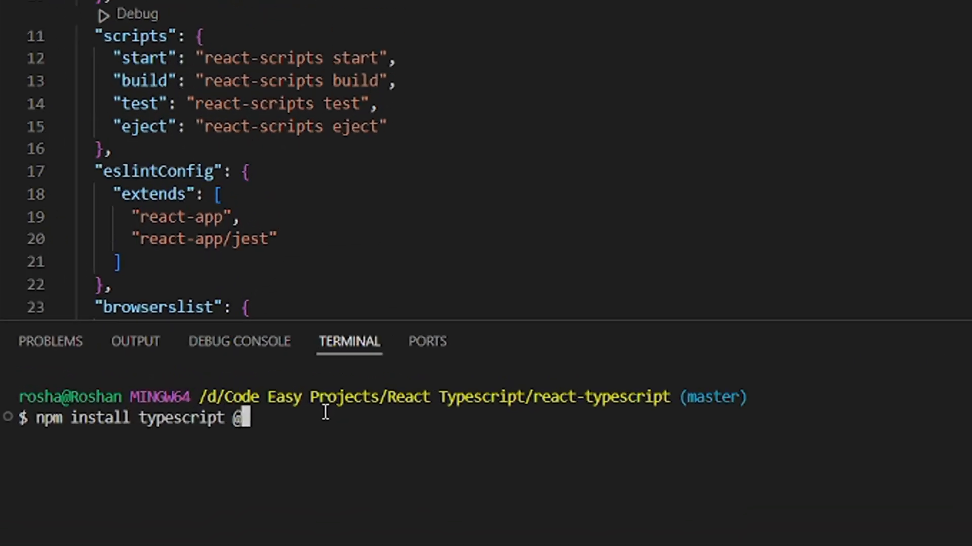
text(types)
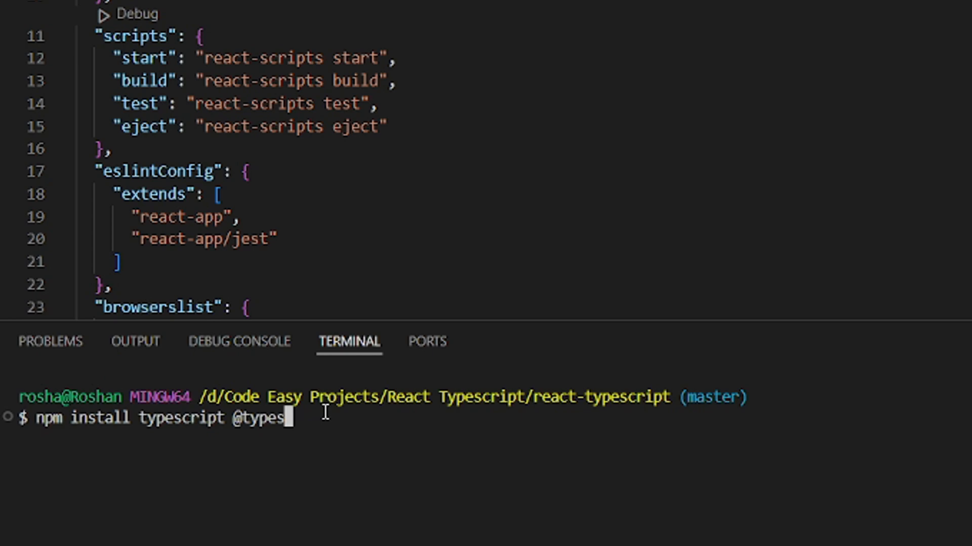
text(/react)
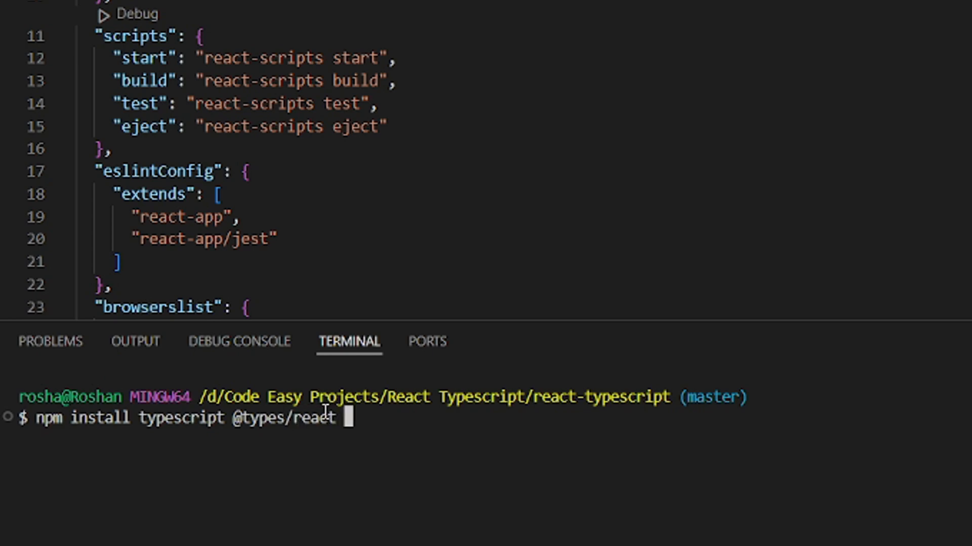
text(@type)
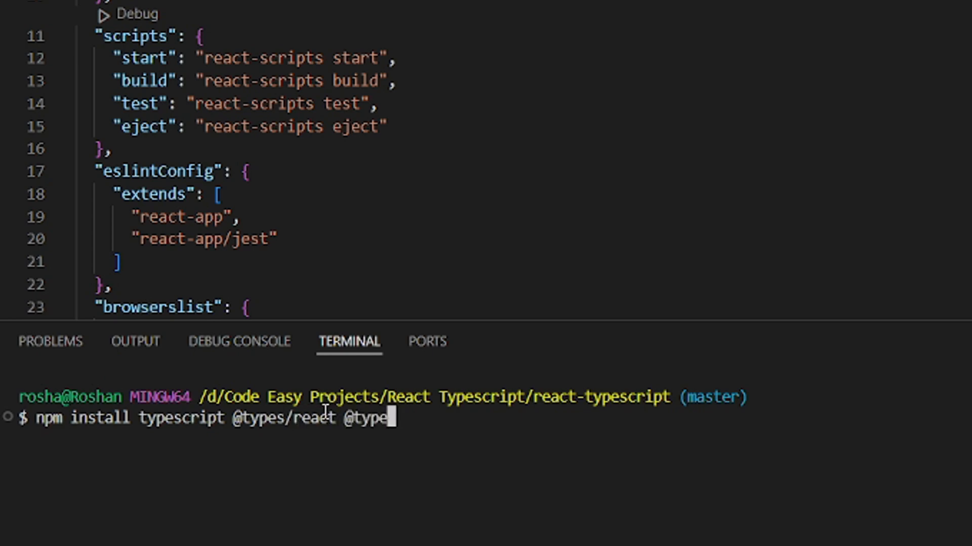
text(s/react)
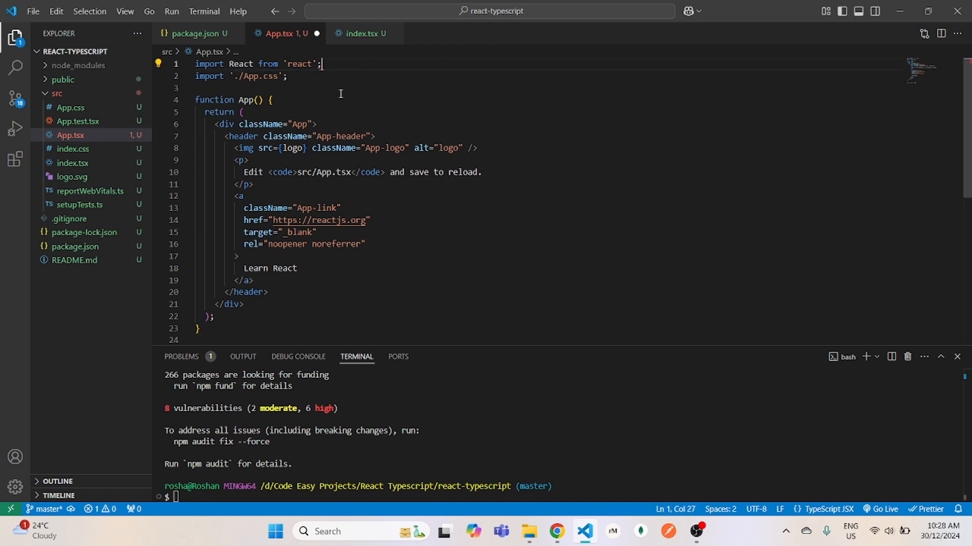
Strip CSS and logo imports and make App.tsx return a 'Welcome to React with Typescript' div.
click(287, 76)
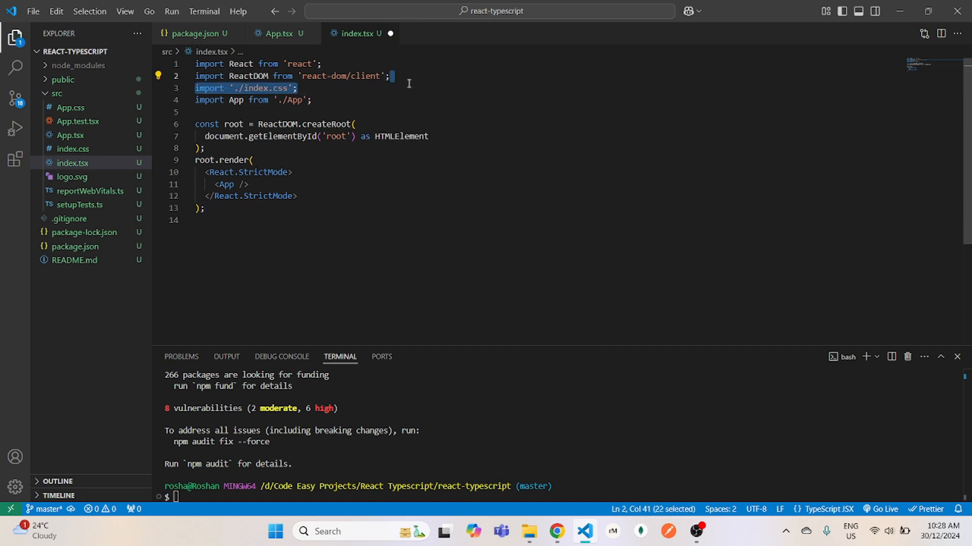
click(70, 108)
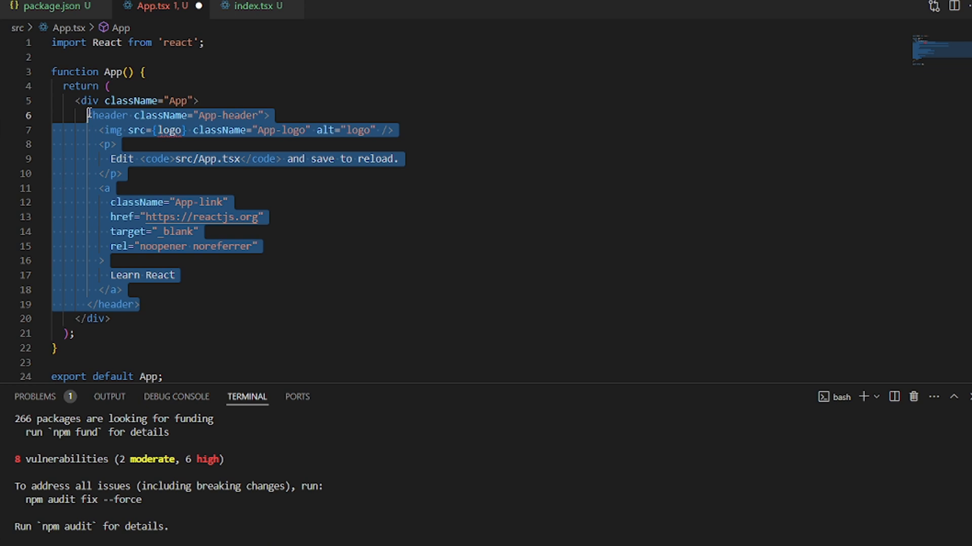
text(Welcome top)
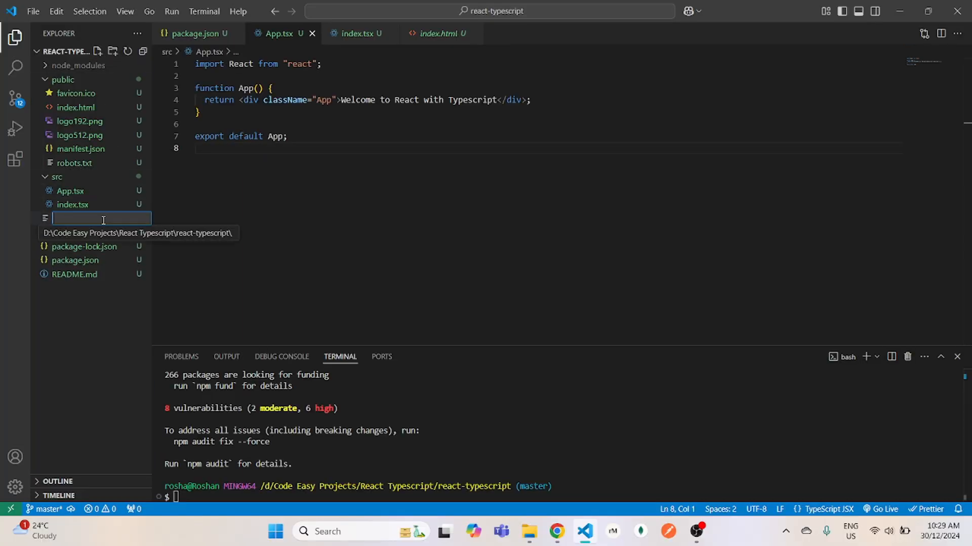
Add tsconfig.json with ES6, react JSX, node resolution, strict mode and src include, then start npm.
text(tsconfi)
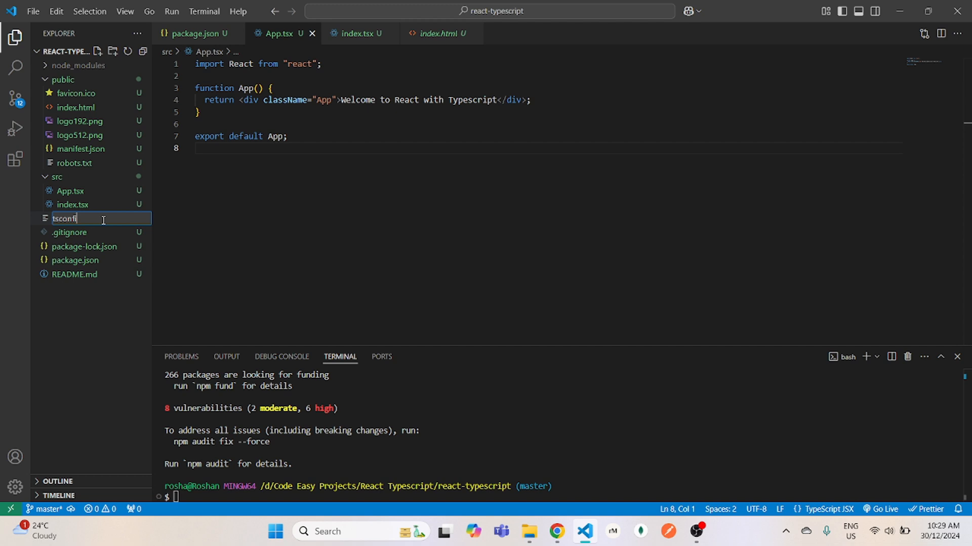
text(g.ts)
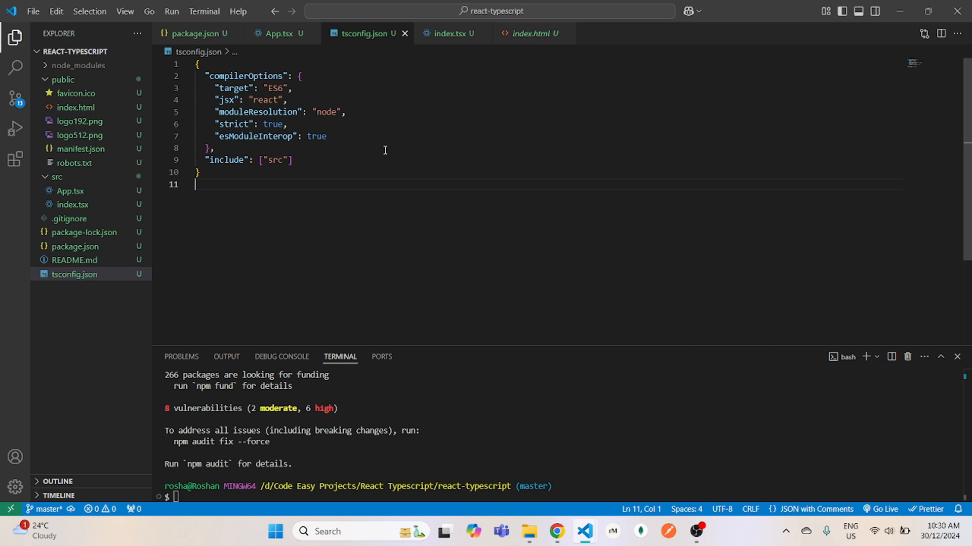
mouse_move(369, 34)
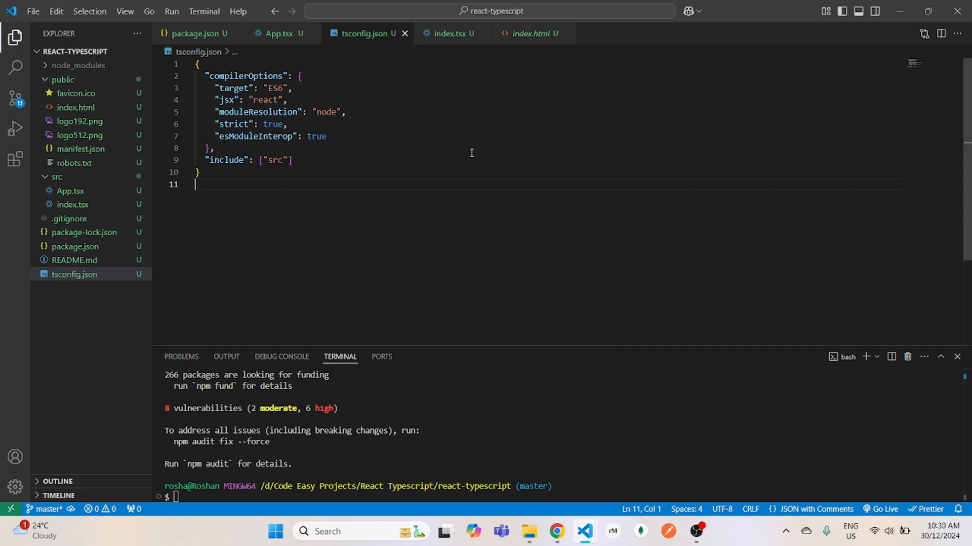
text(npm)
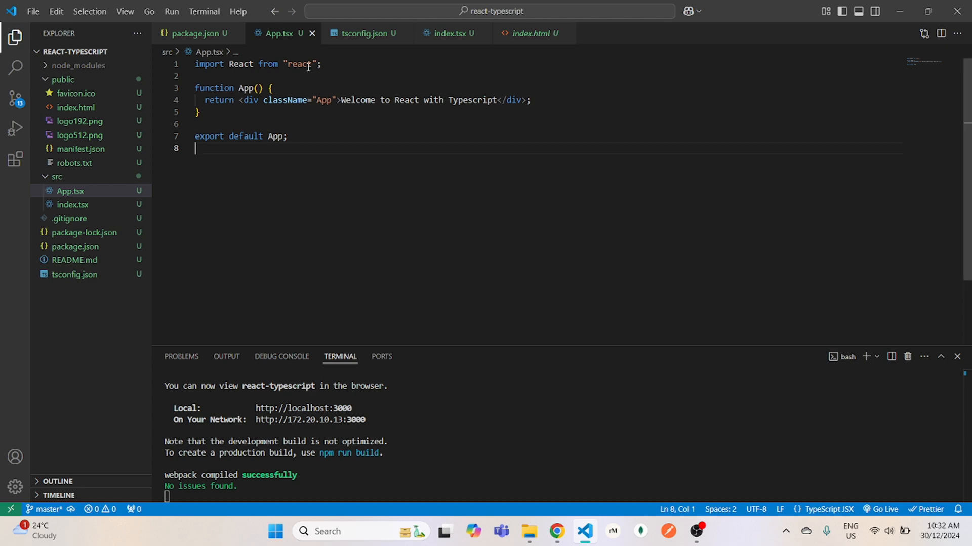
mouse_move(363, 222)
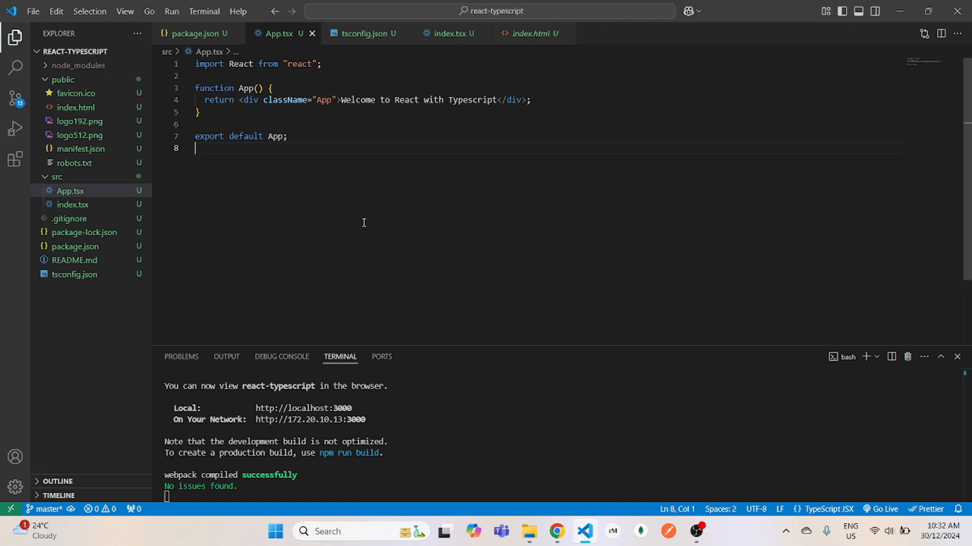